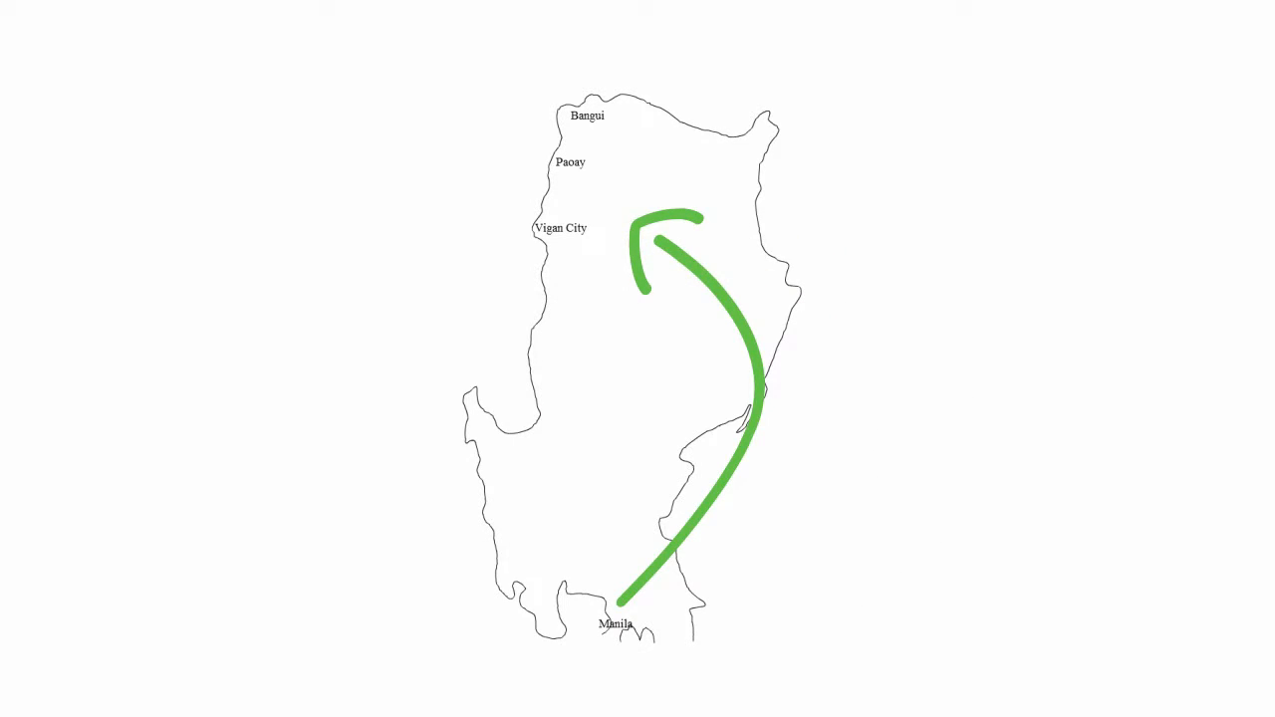
- Note the 407 km route distance, then draw a long leftward line beneath the two sketched eyes
type("407 kilo")
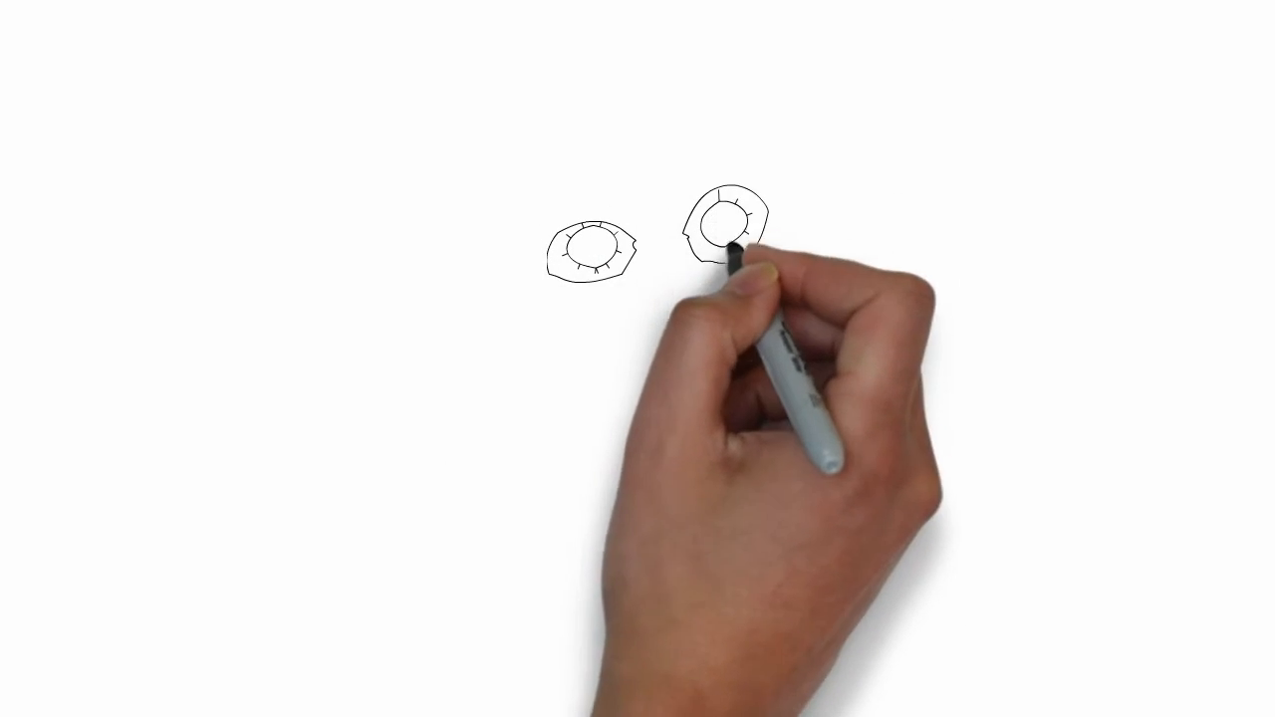
left_click_drag(743, 259, 344, 309)
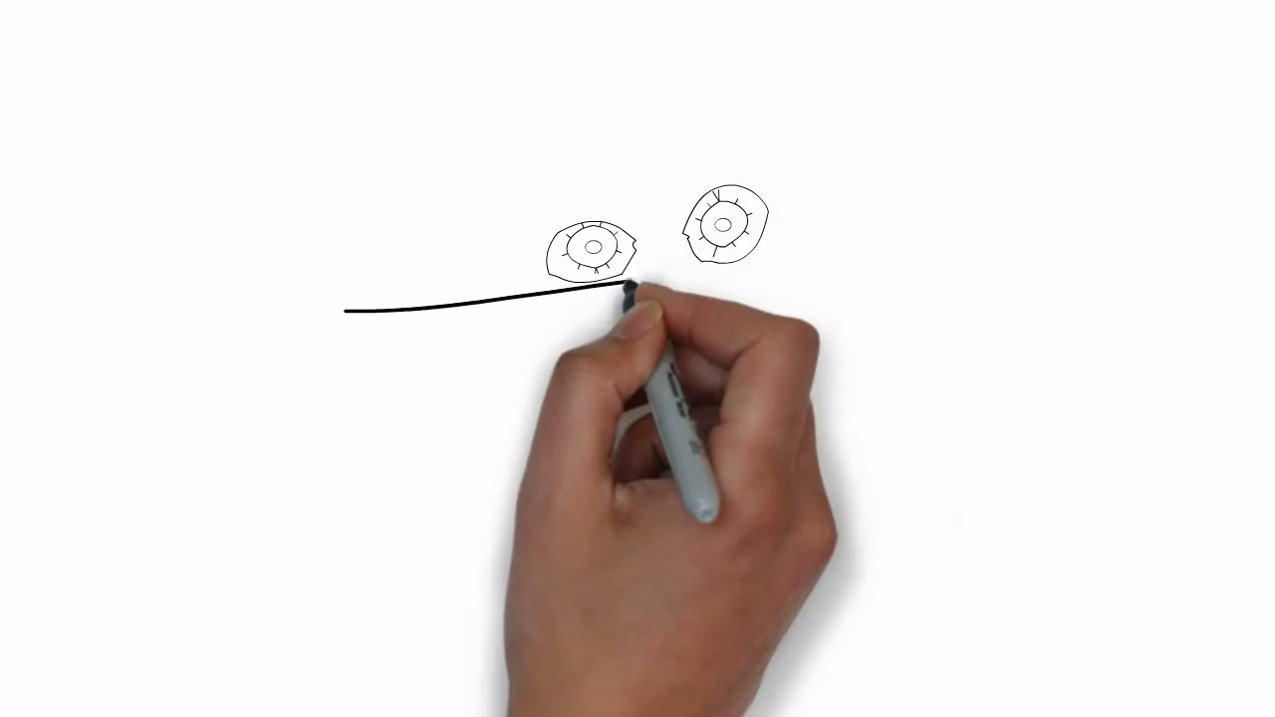